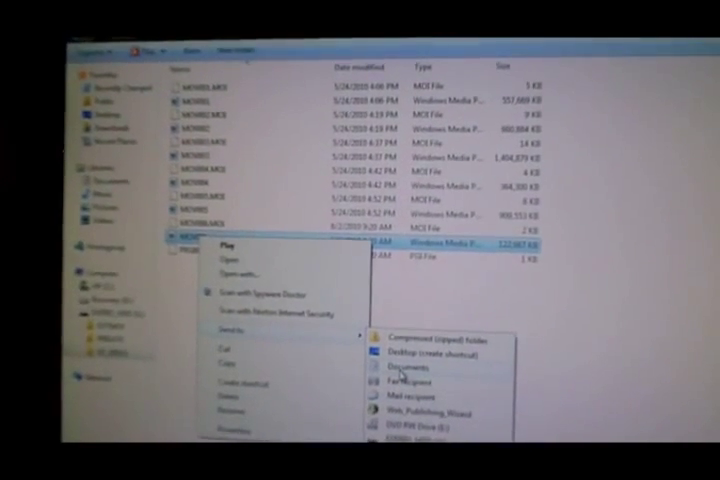
- Choose a send-to destination for the selected MTS camera clip
left_click(404, 366)
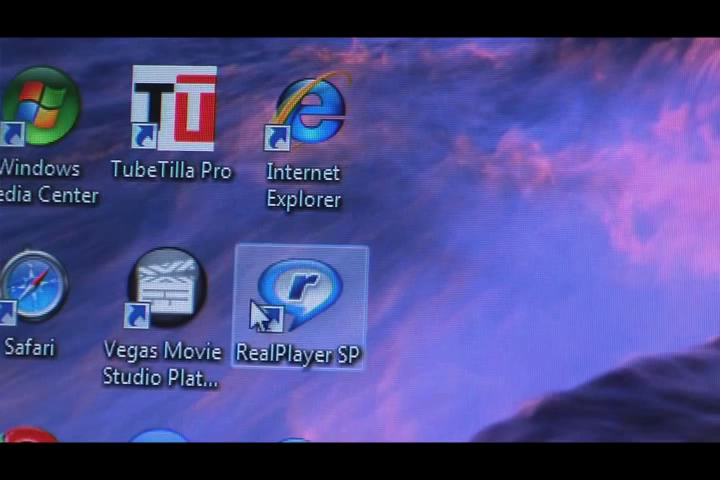
- Launch Vegas Movie Studio Platinum from its desktop shortcut
left_click(164, 300)
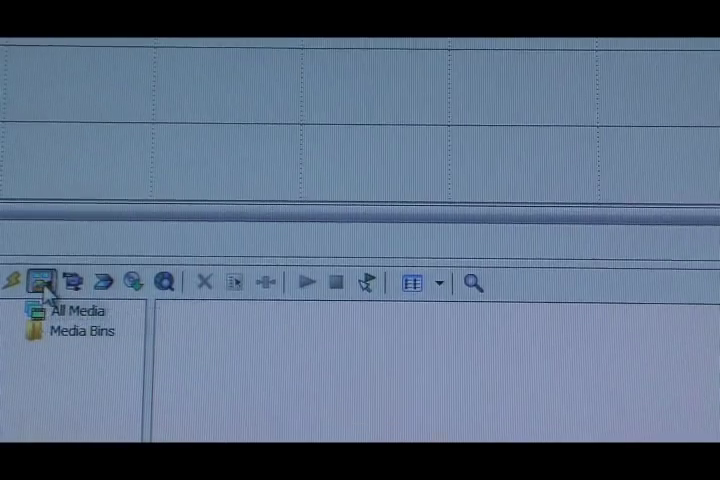
- Start importing the camera clips into Project Media
left_click(48, 280)
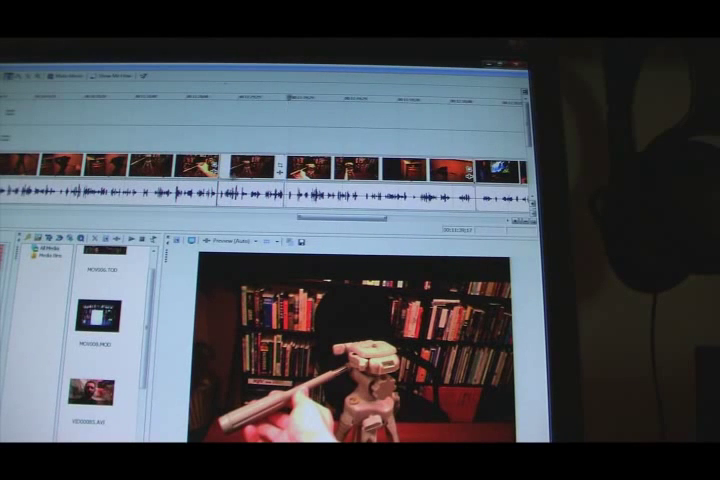
- Bring up the Project Media context menu options for the clips
right_click(250, 180)
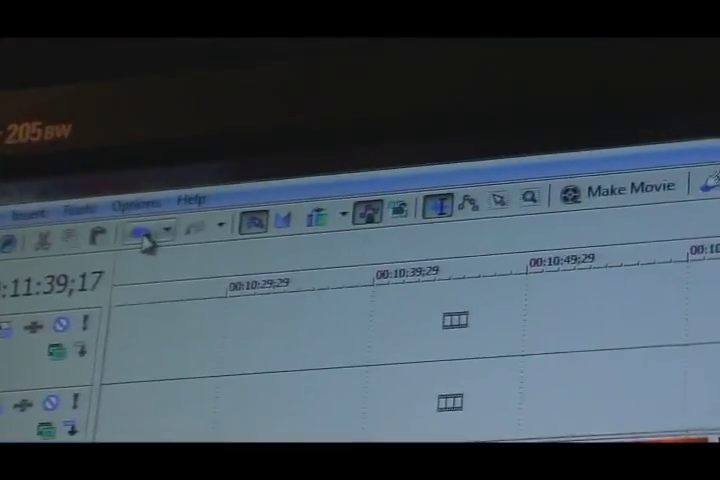
mouse_move(152, 240)
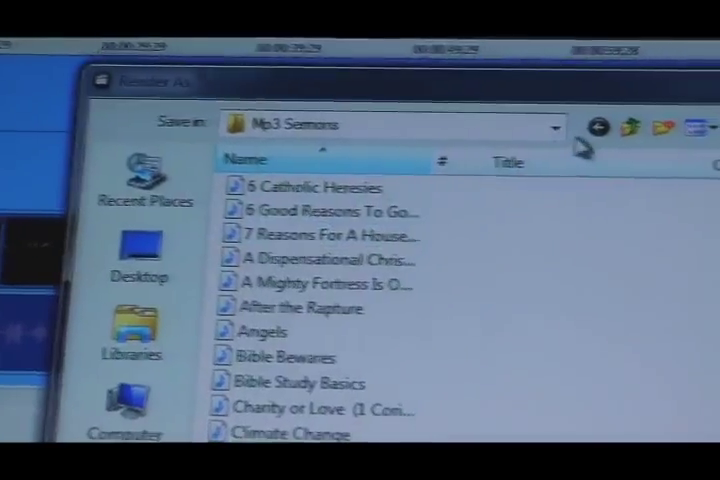
- Point the render save location to the personal folder under Desktop instead of Mp3 Sermons
left_click(578, 126)
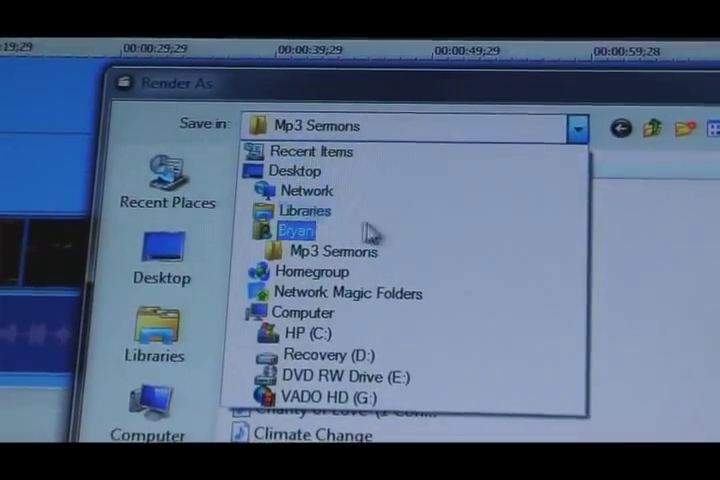
left_click(296, 230)
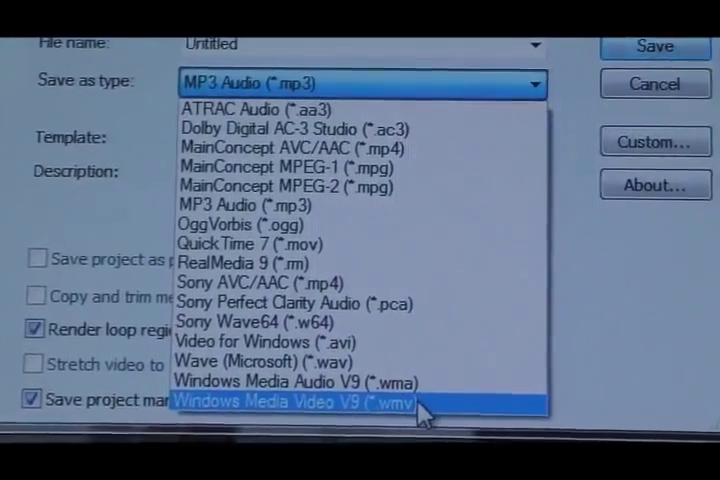
- Choose Windows Media Video V9 (*.wmv) as the render output format
left_click(290, 400)
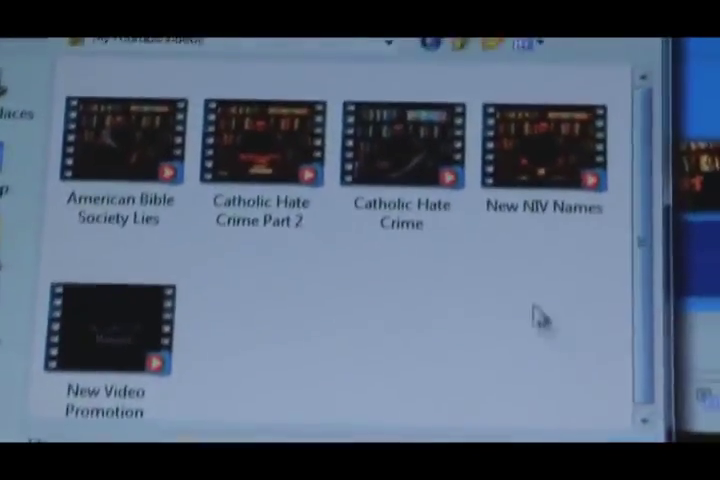
- View details of the Catholic Hate Crime Part 2 video in My Youtube Videos
left_click(260, 140)
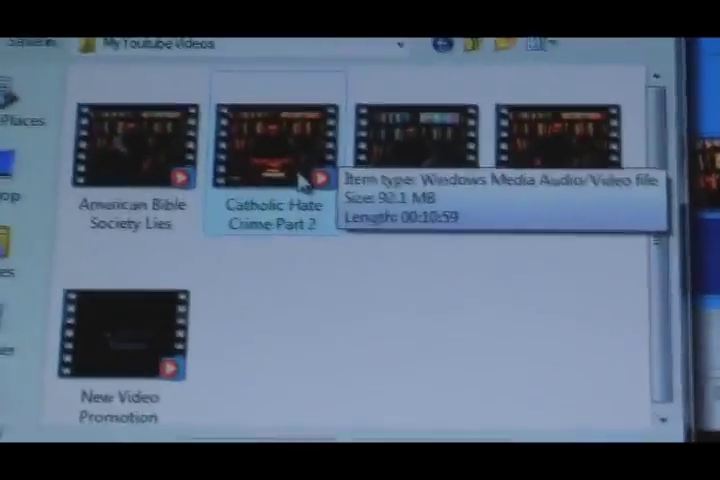